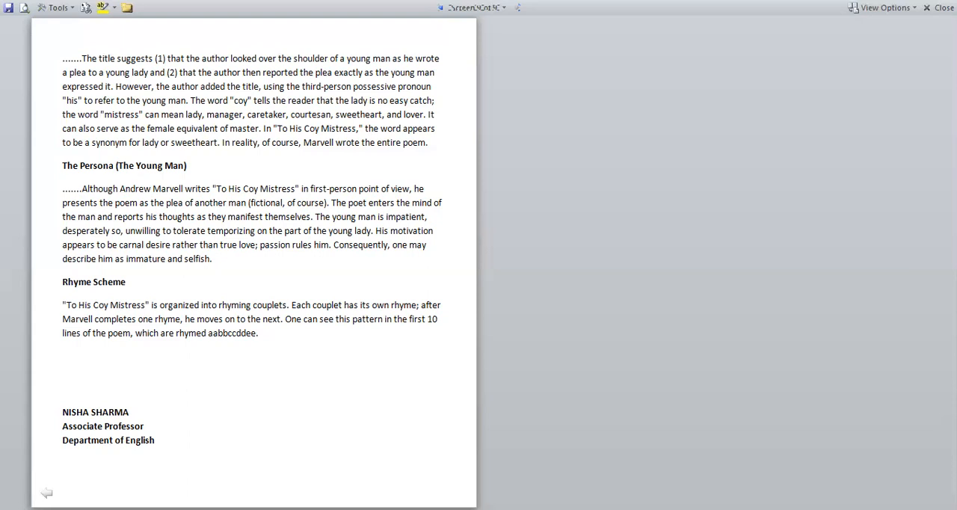
mouse_move(865, 361)
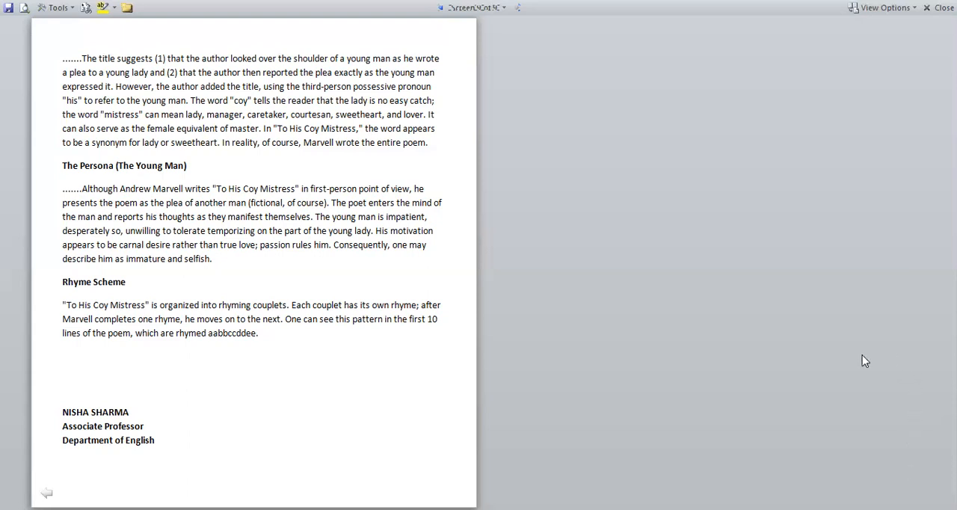
mouse_move(618, 157)
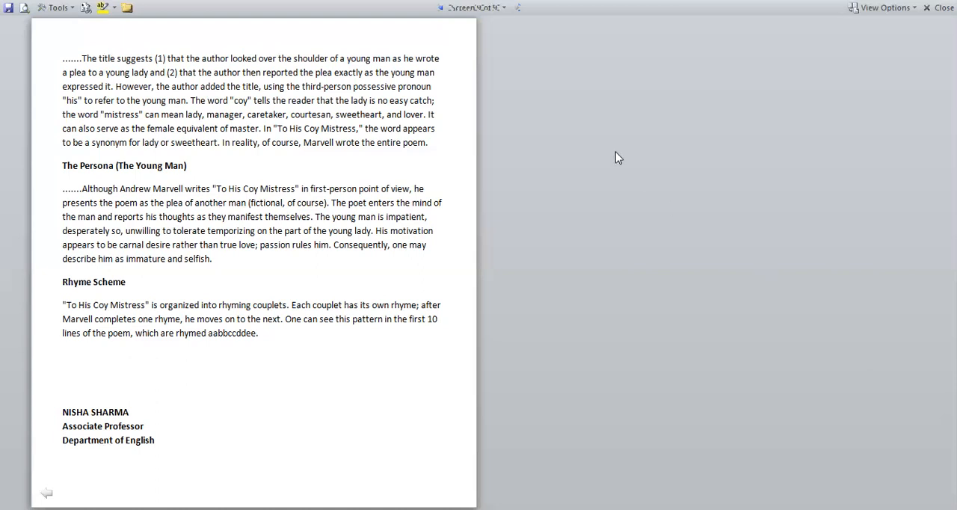
mouse_move(577, 68)
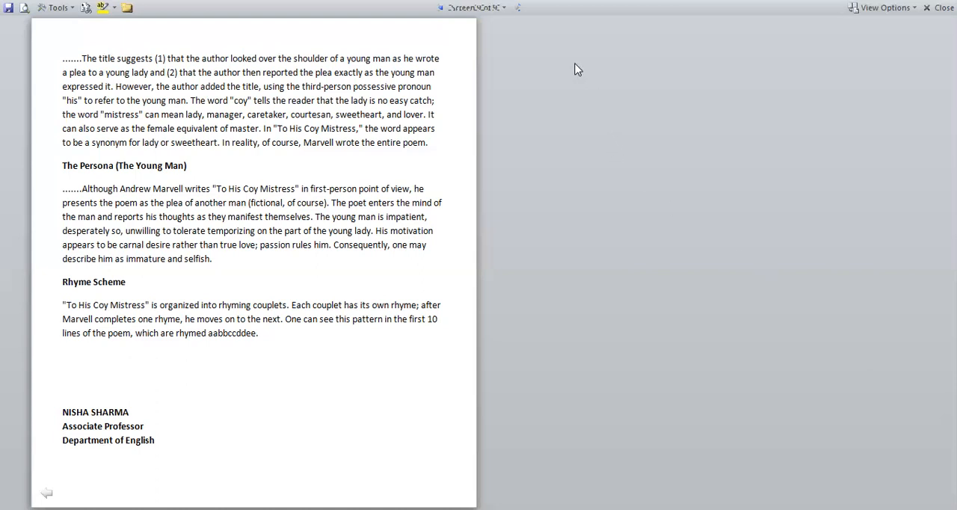